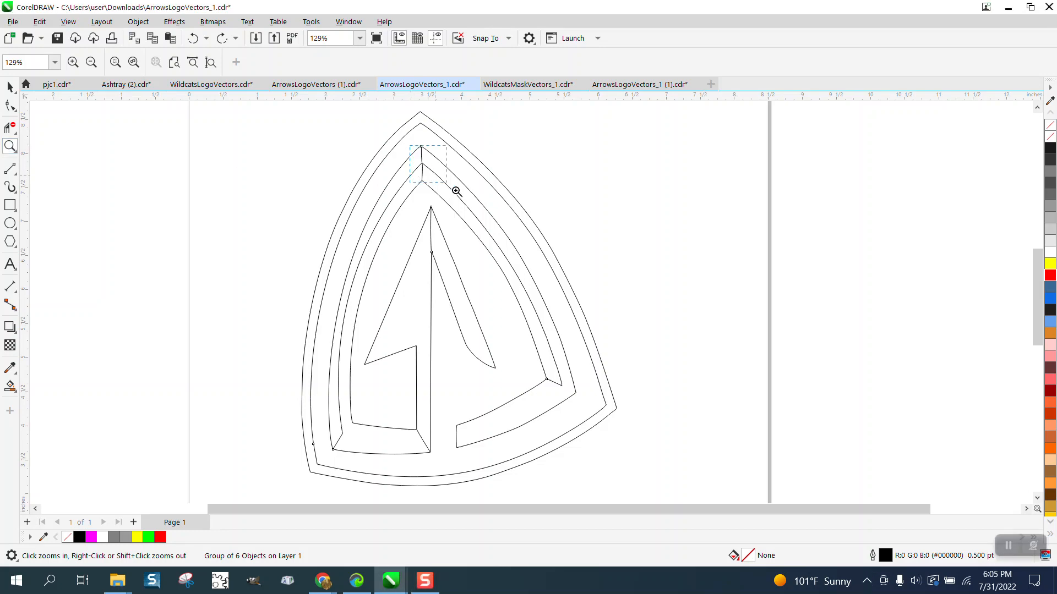
Step: Zoom into the logo's top peak to inspect where the curve meets the line
click(457, 191)
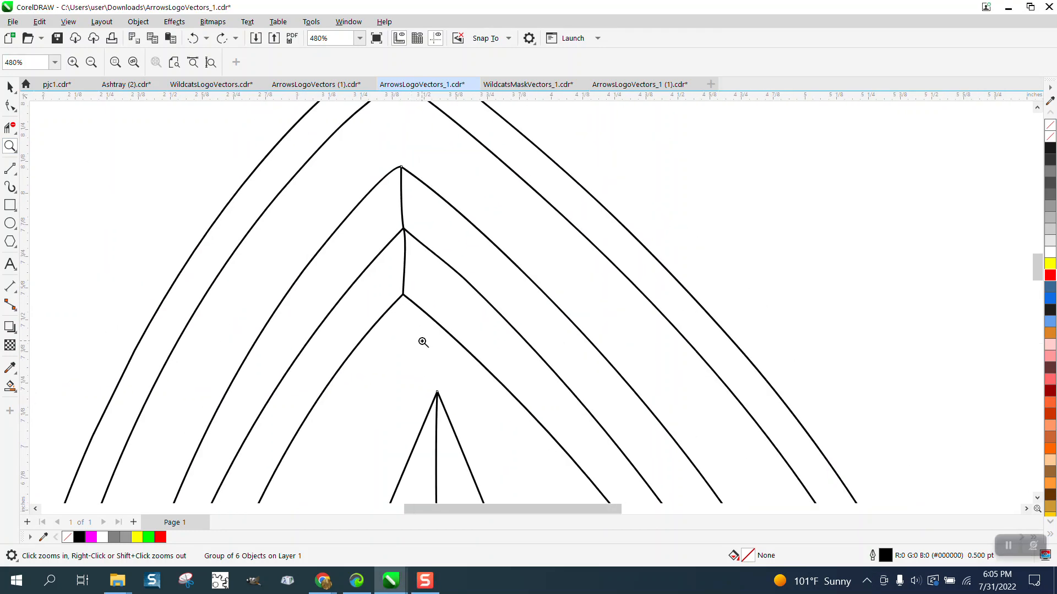
click(423, 342)
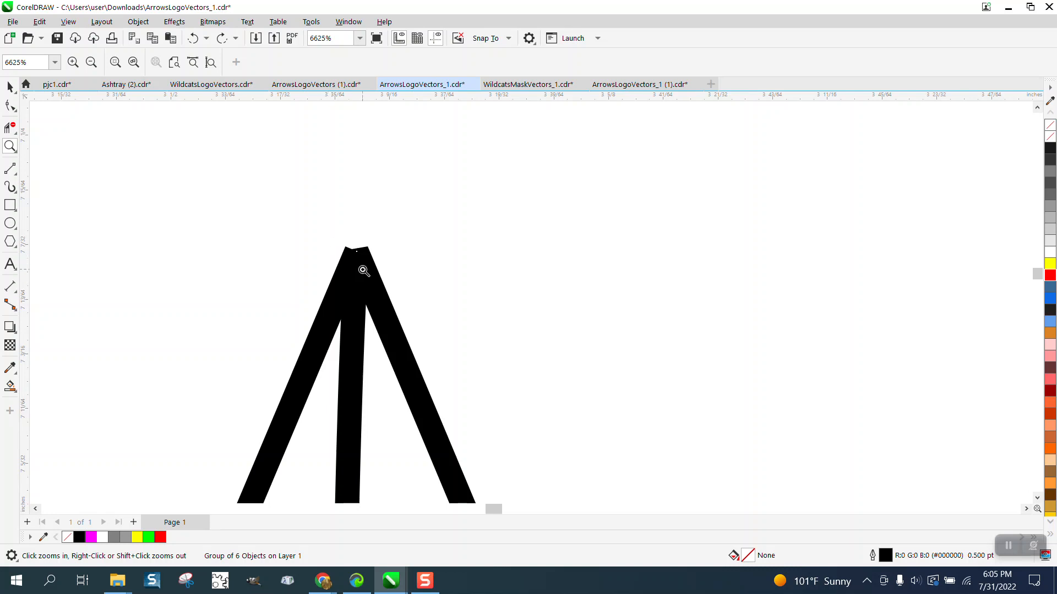
click(364, 271)
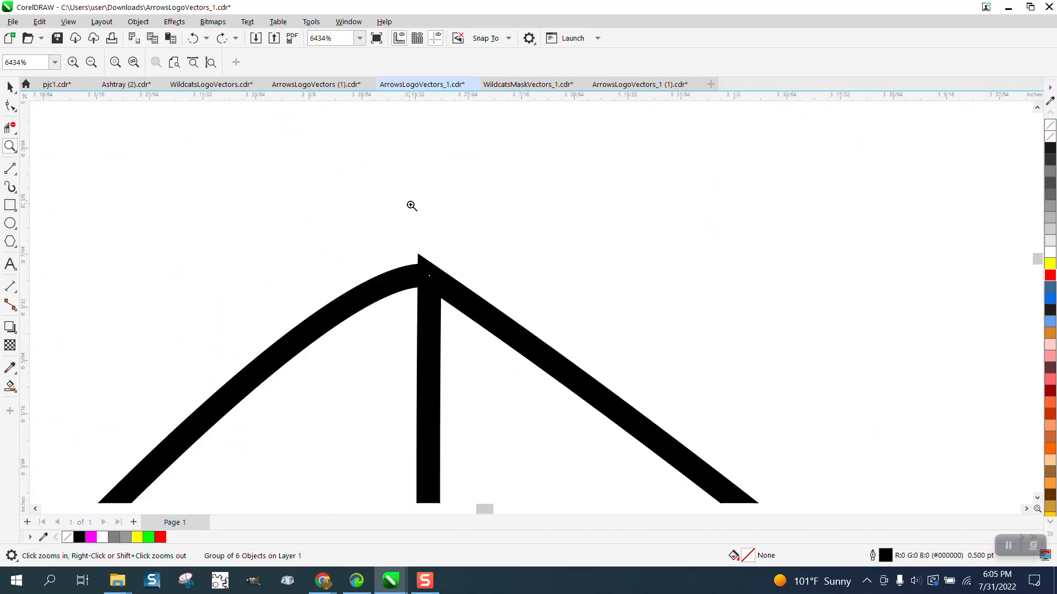
click(411, 206)
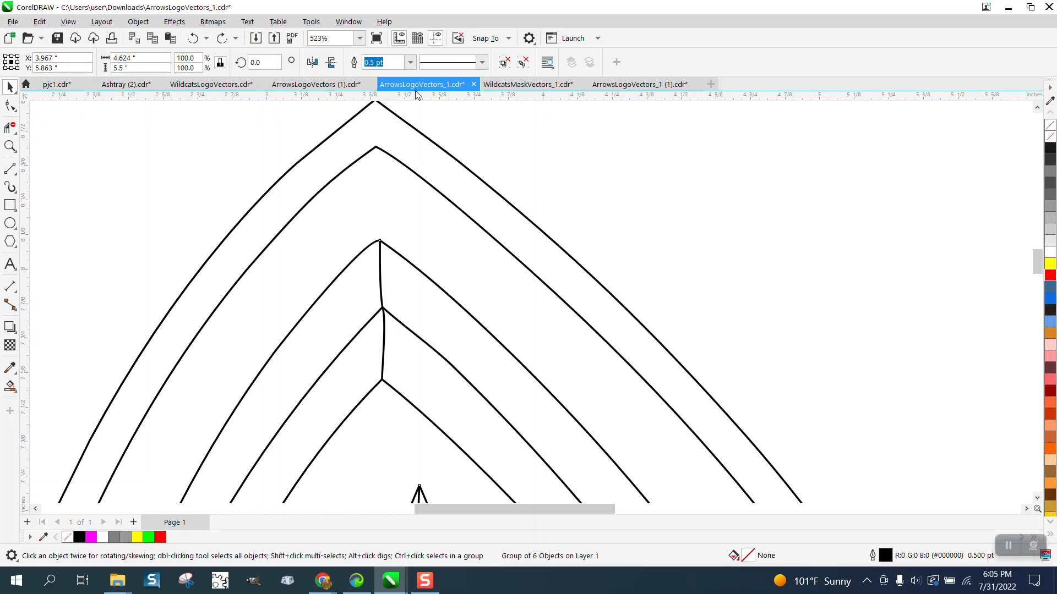
Step: Change the logo outlines from 0.5 pt to Hairline and zoom in on the peak joint
click(410, 62)
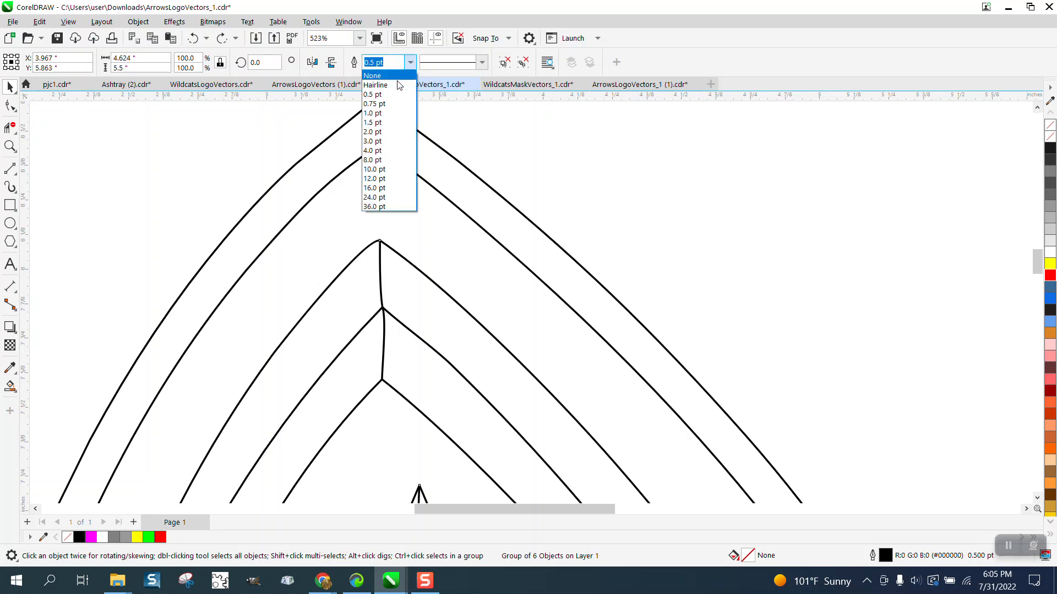
click(375, 84)
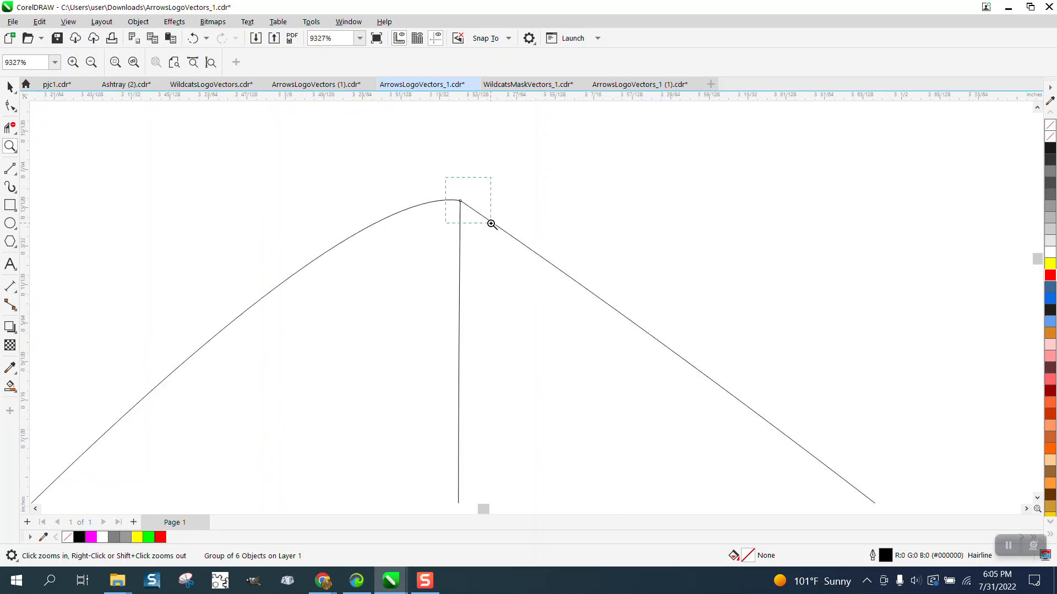
click(491, 223)
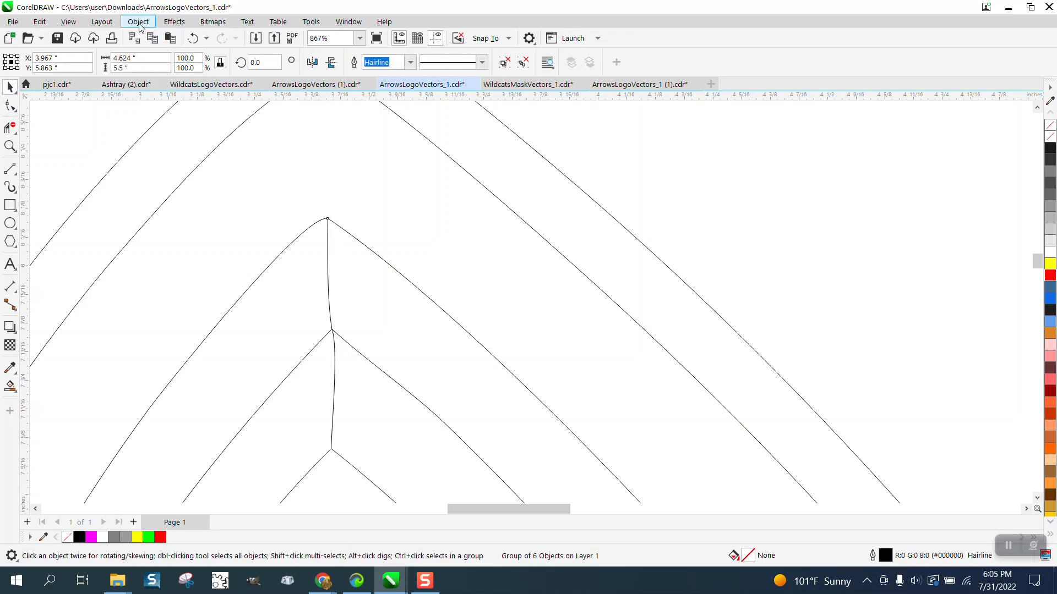
Step: Ungroup the logo into six separate objects and zoom toward a diagonal line
click(138, 20)
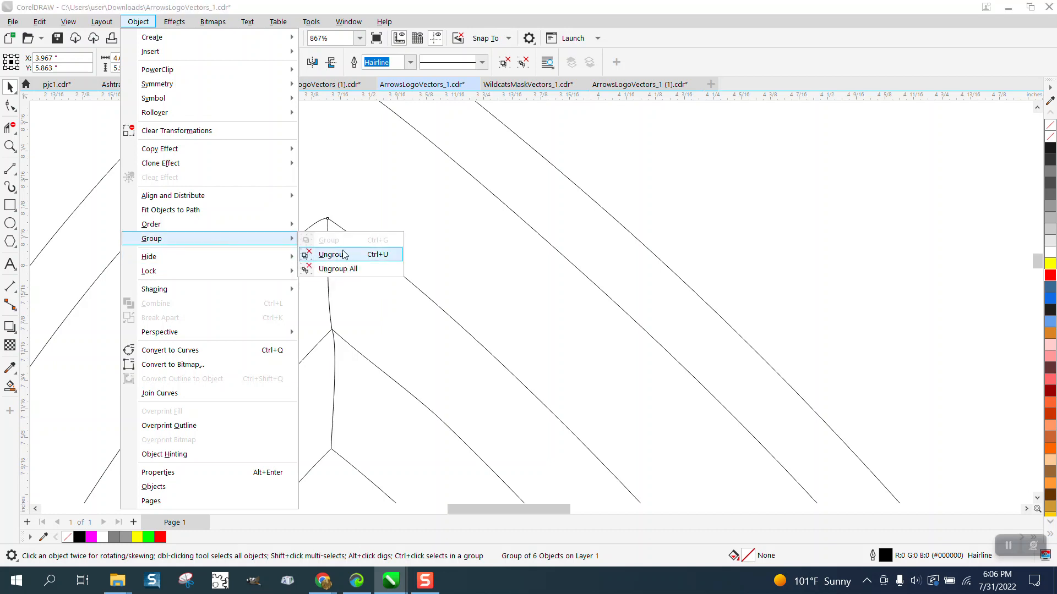
click(331, 254)
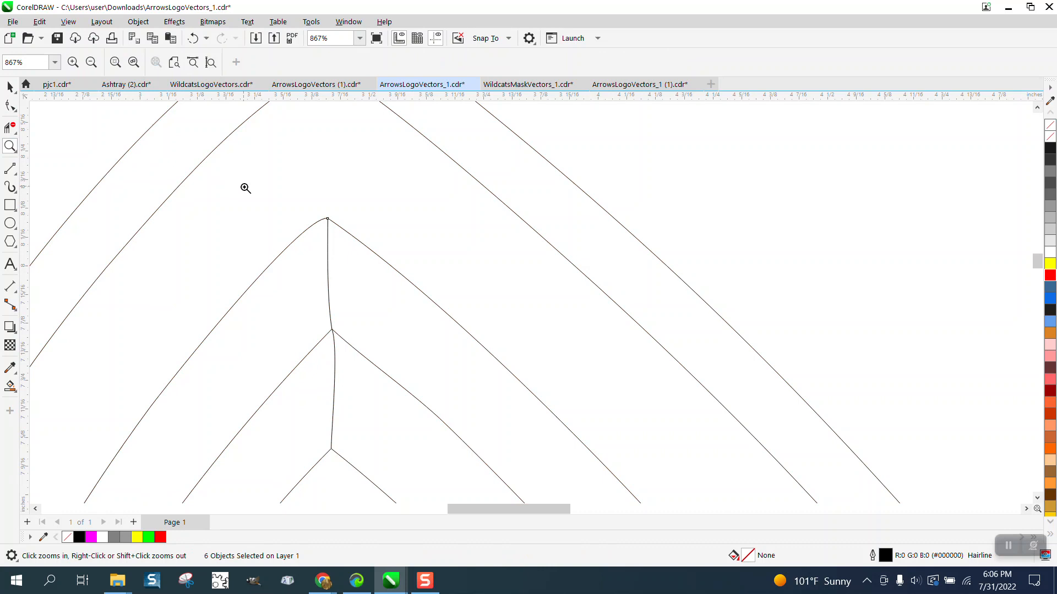
click(11, 106)
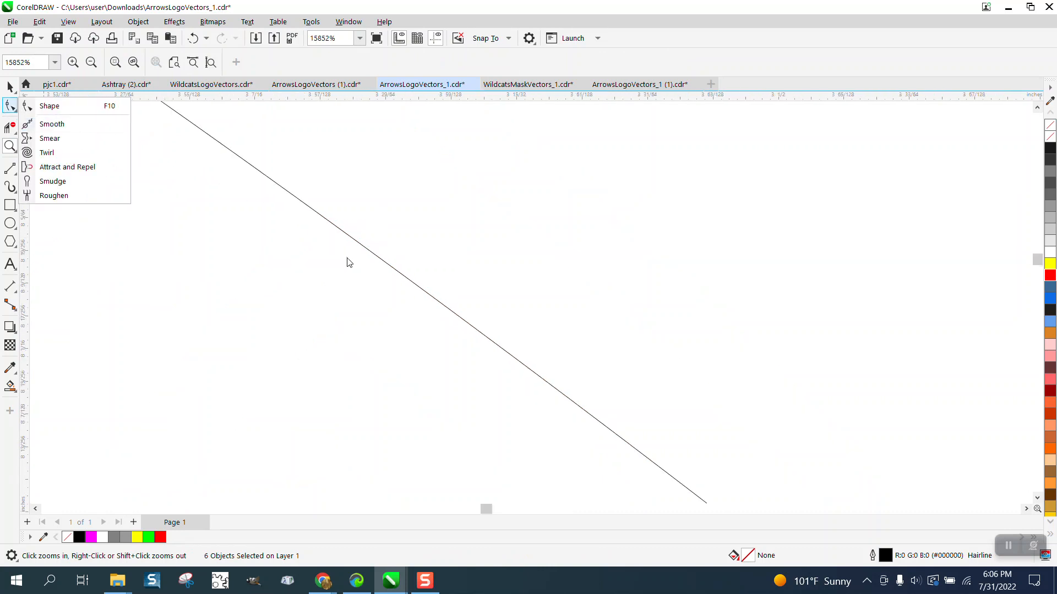
click(10, 141)
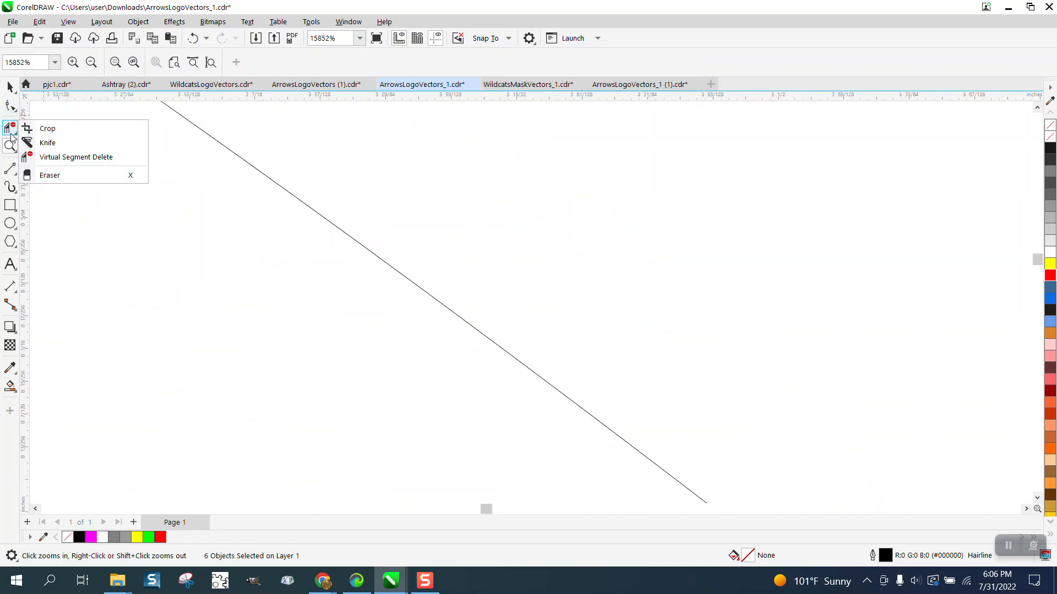
Step: Zoom in on the peak joint and move the line's top node onto the curve end
click(333, 220)
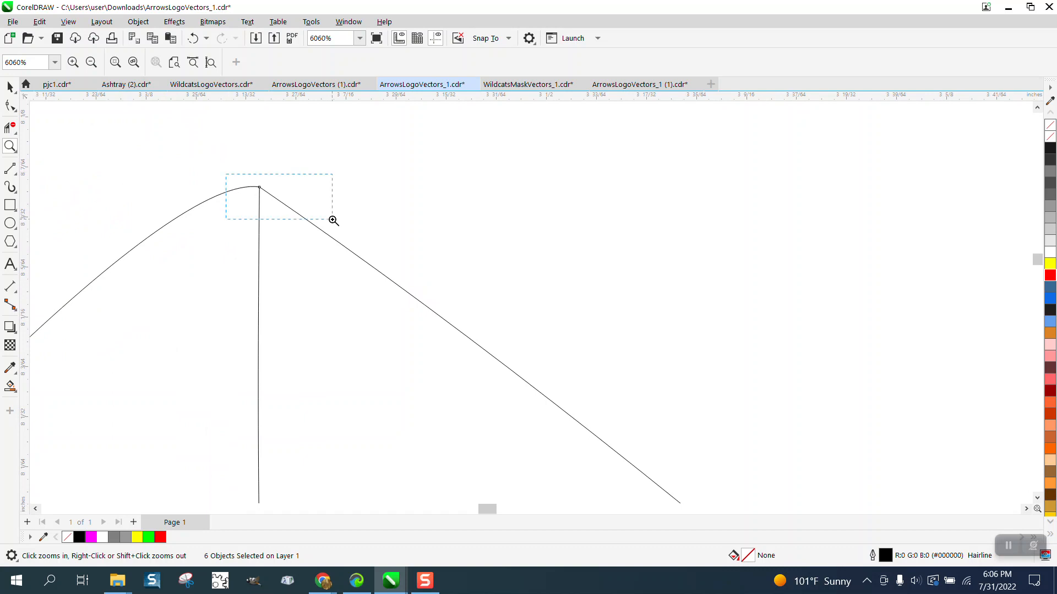
click(10, 105)
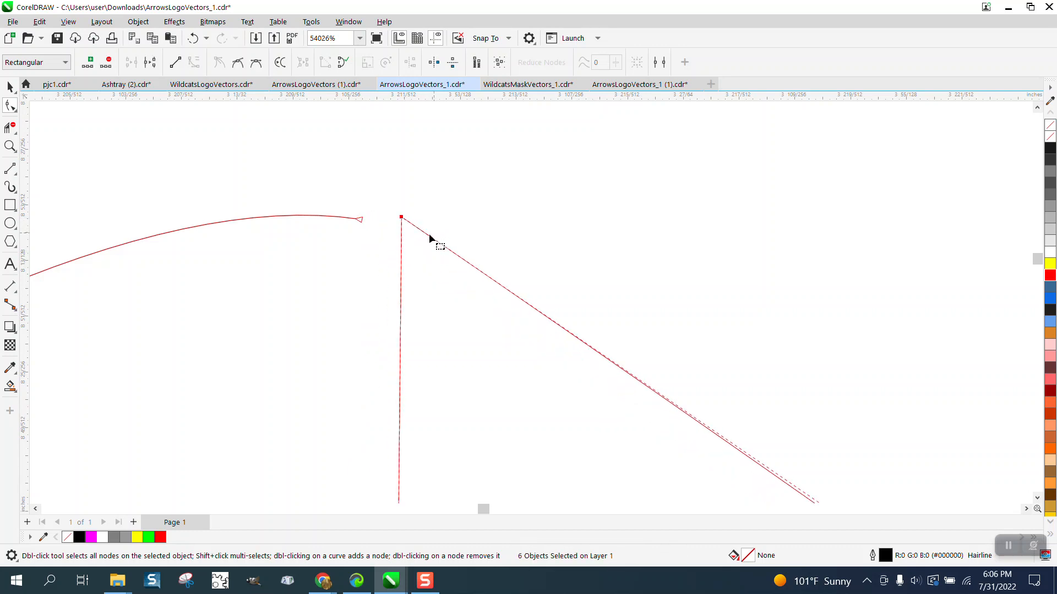
click(193, 38)
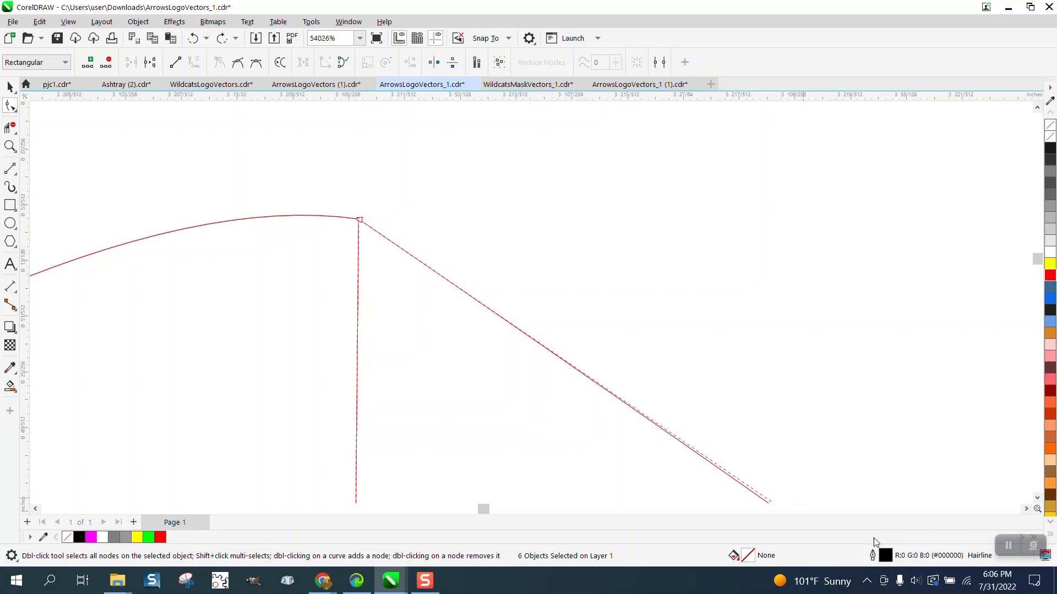
click(445, 242)
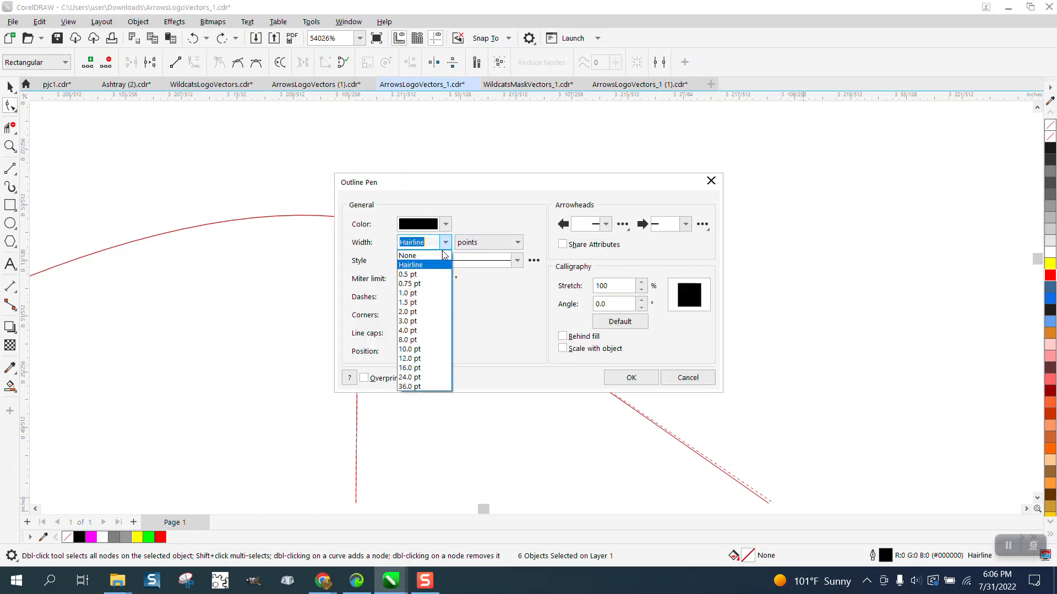
click(407, 302)
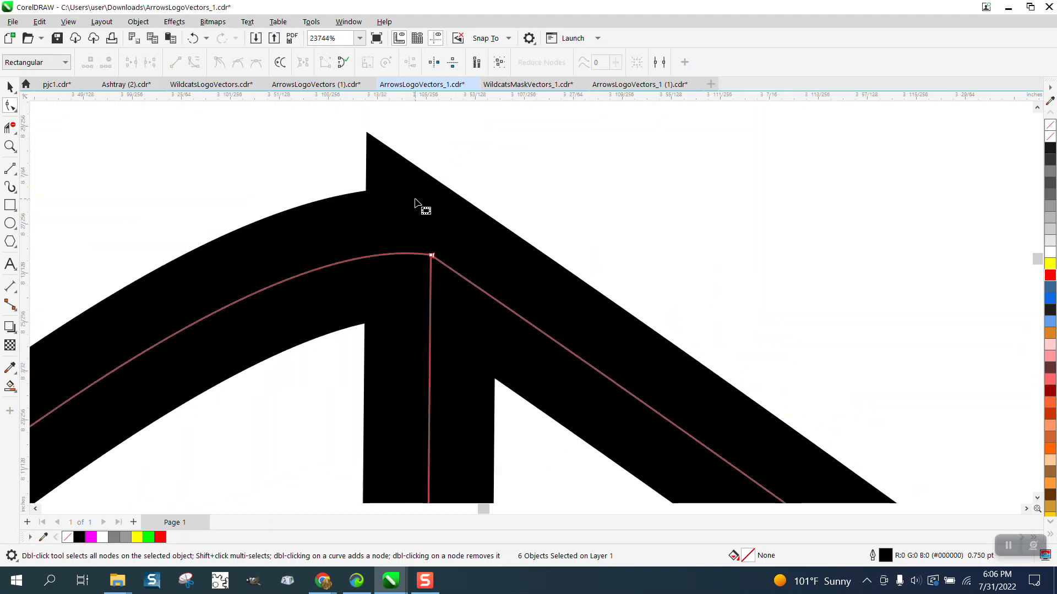
mouse_move(450, 216)
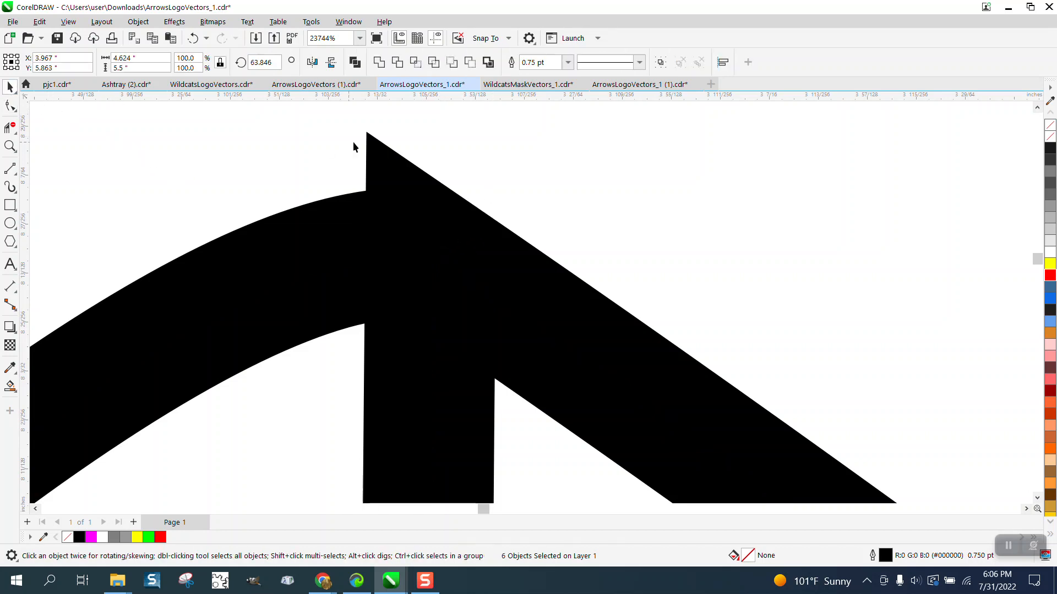
click(409, 197)
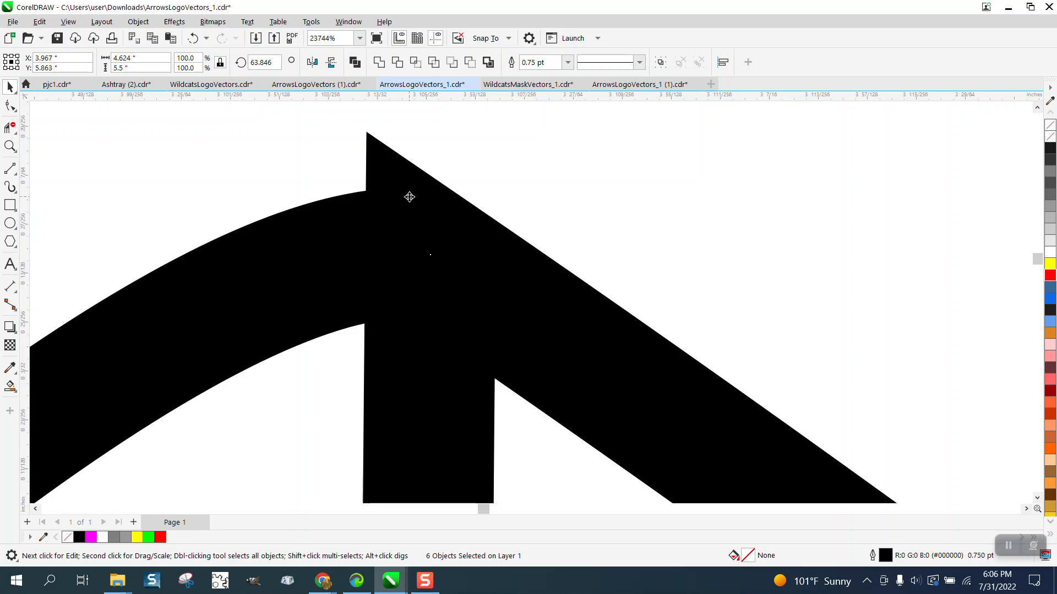
click(10, 105)
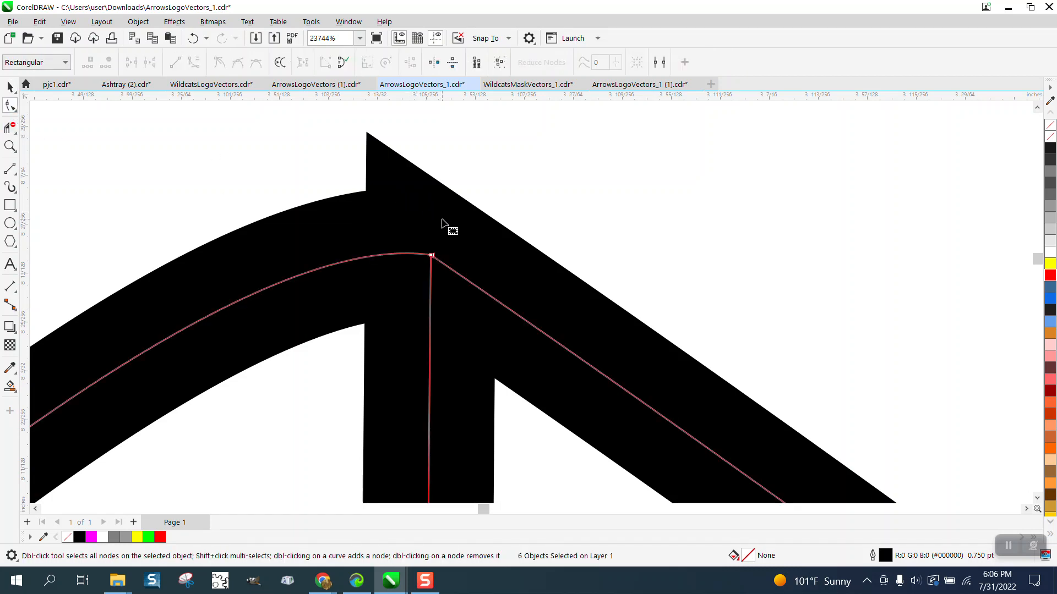
mouse_move(446, 234)
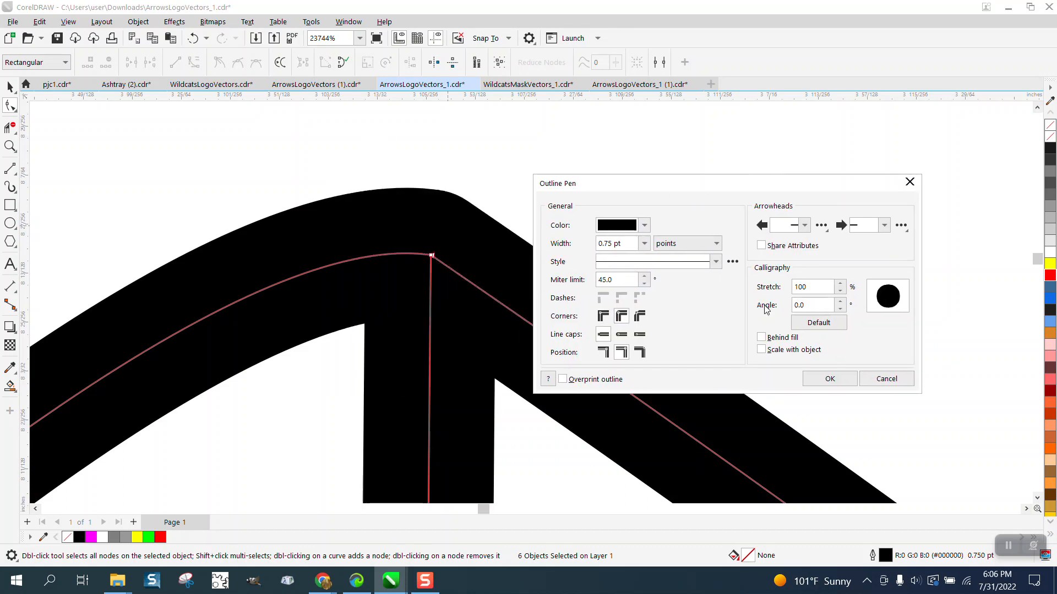
click(830, 378)
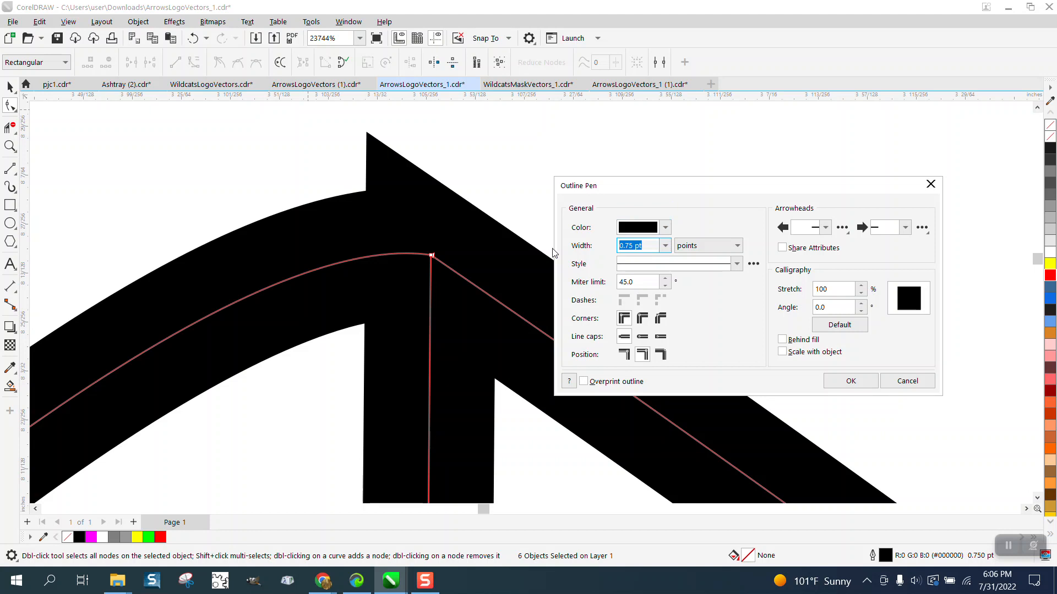
click(641, 318)
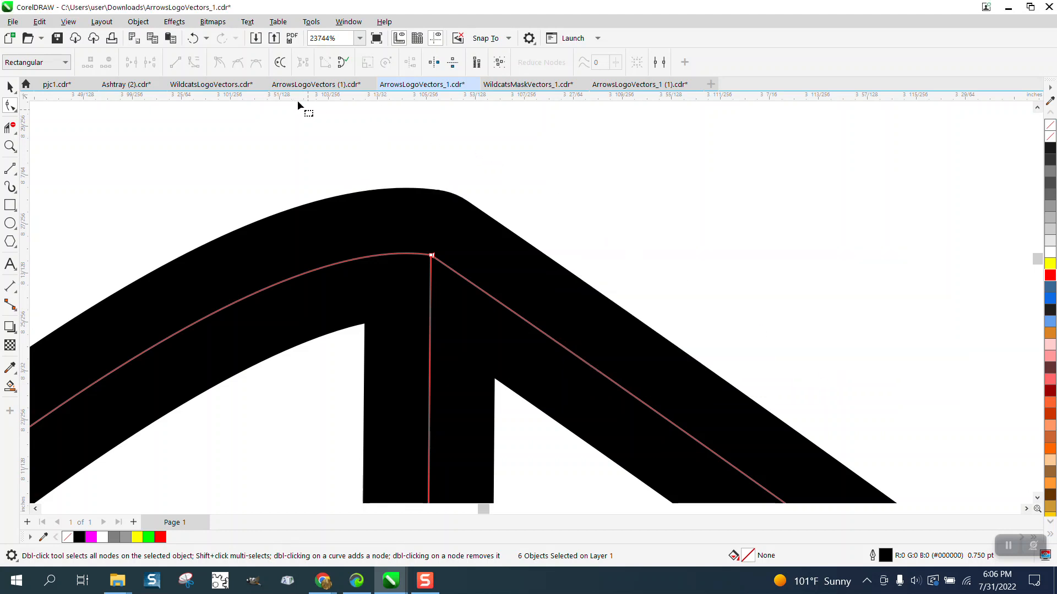
mouse_move(66, 104)
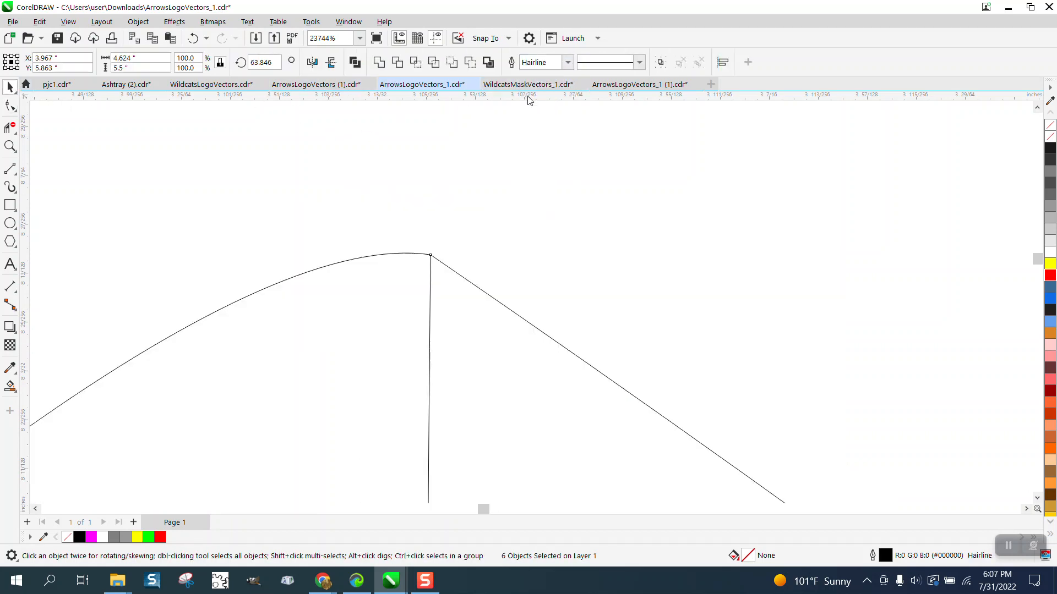
Step: Draw a hairline 2-point vertical line linking the middle and lower inner arrow peaks
click(317, 84)
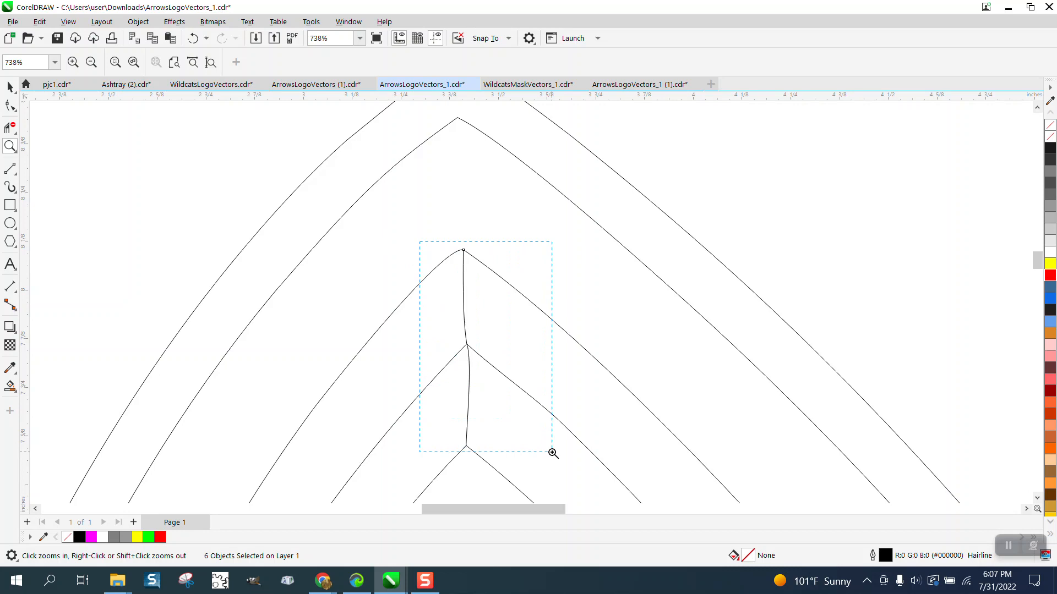
click(552, 453)
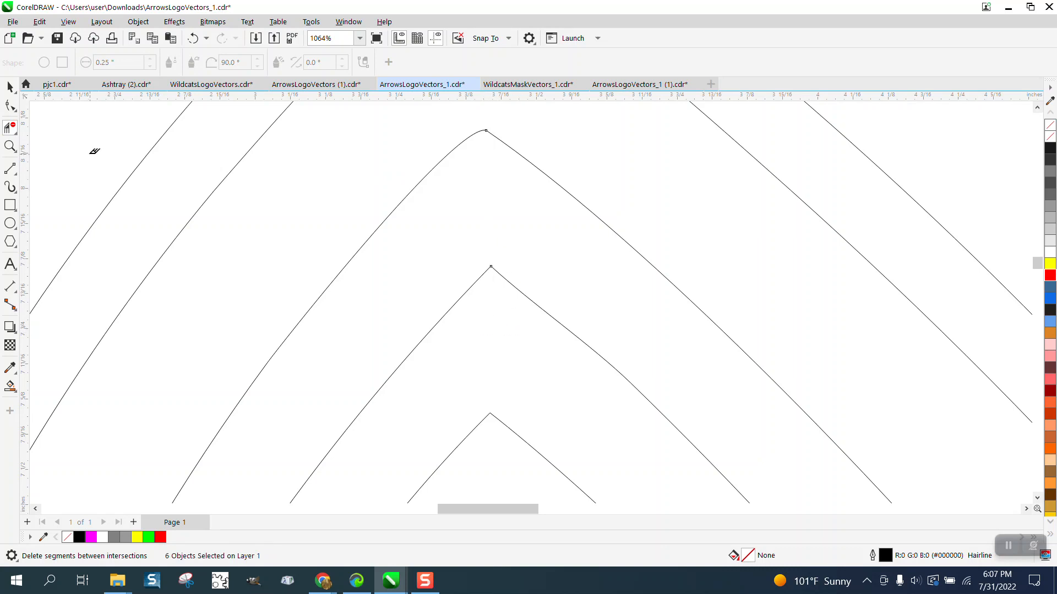
click(10, 169)
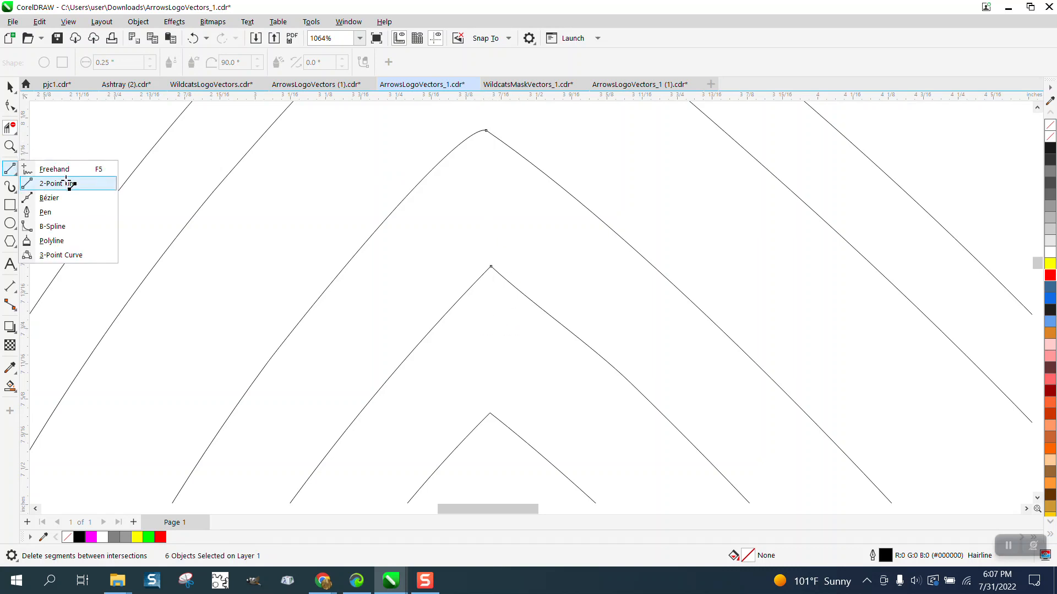
click(57, 183)
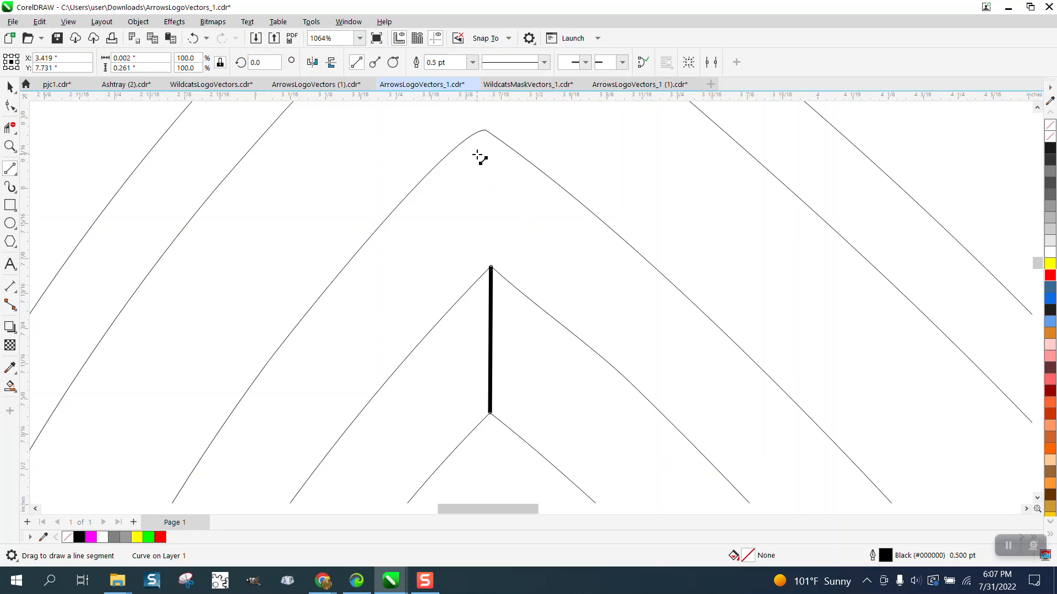
click(472, 63)
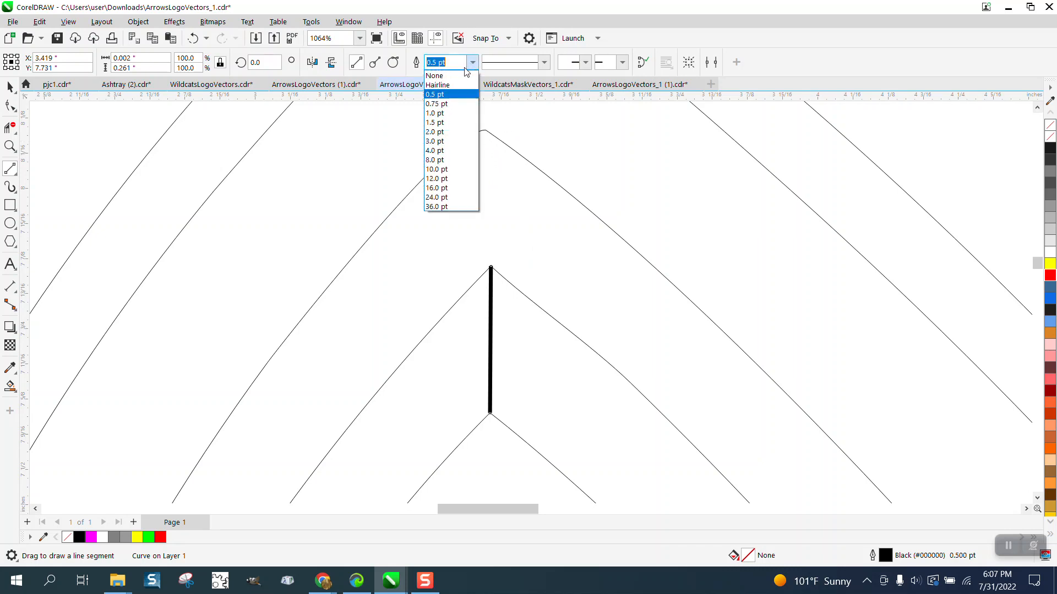
click(438, 85)
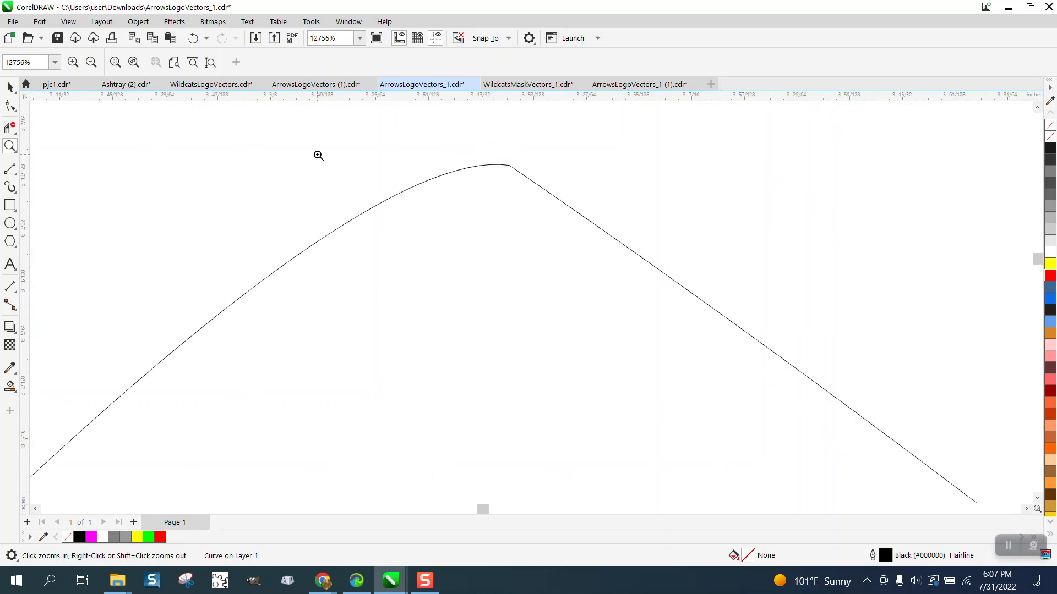
Step: Join the rounded peak's curve ends using Extend in the Join Curves docker
click(10, 105)
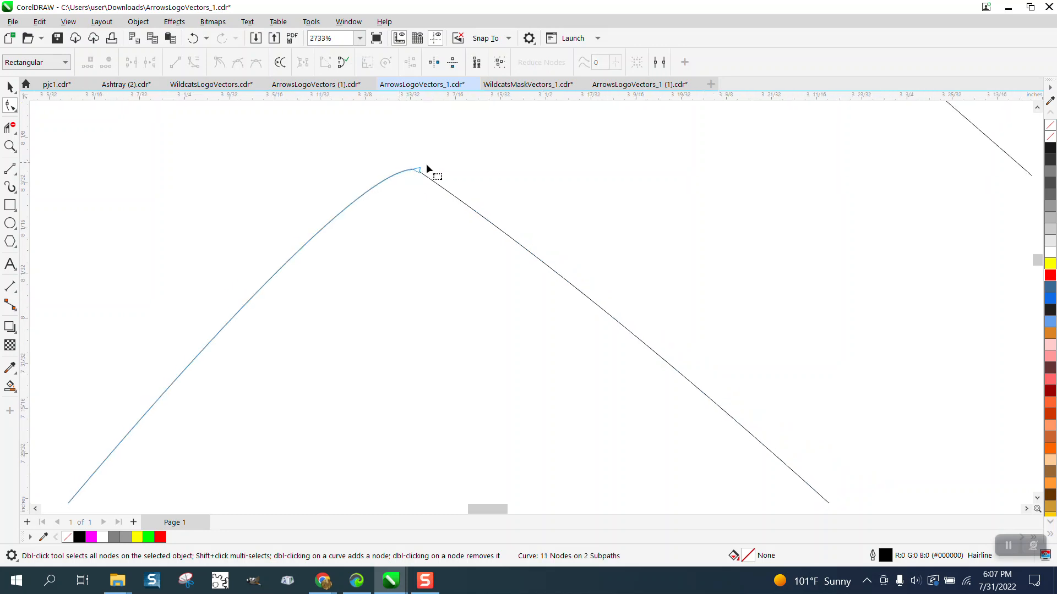
scroll(down, 3)
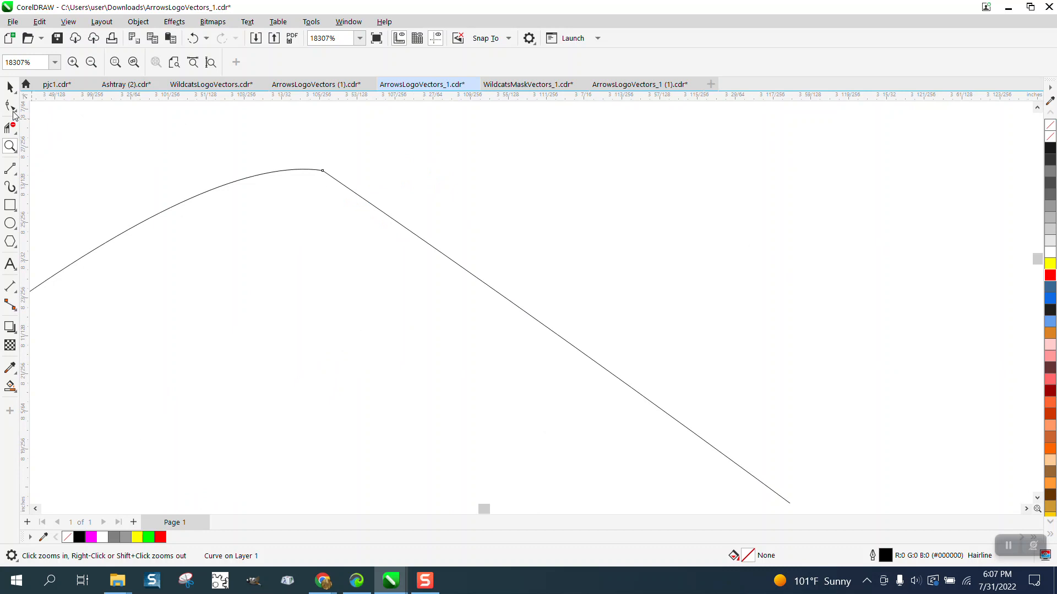
click(10, 106)
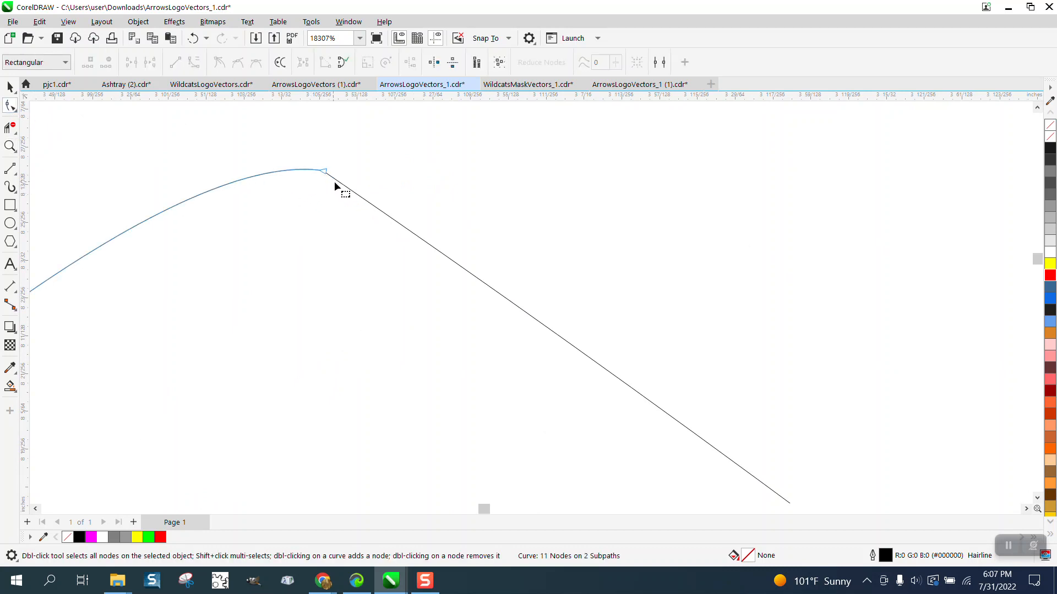
click(324, 172)
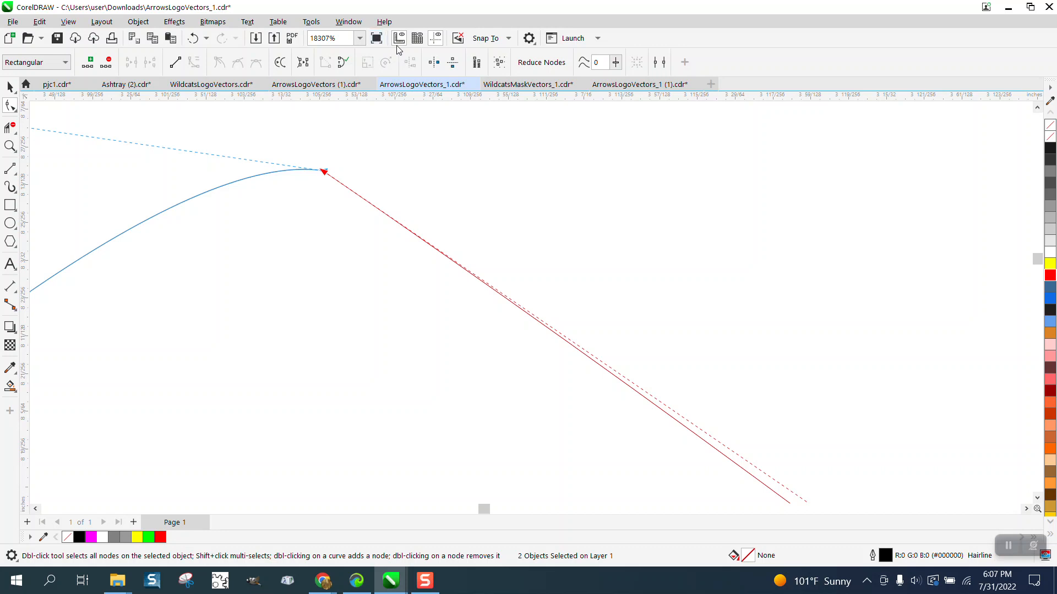
click(348, 22)
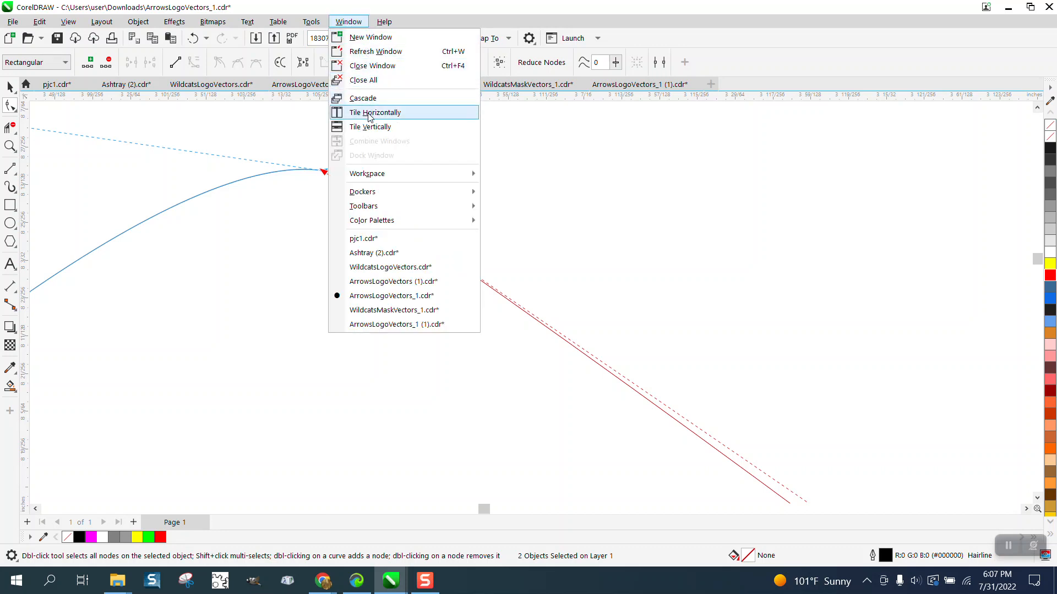
click(363, 192)
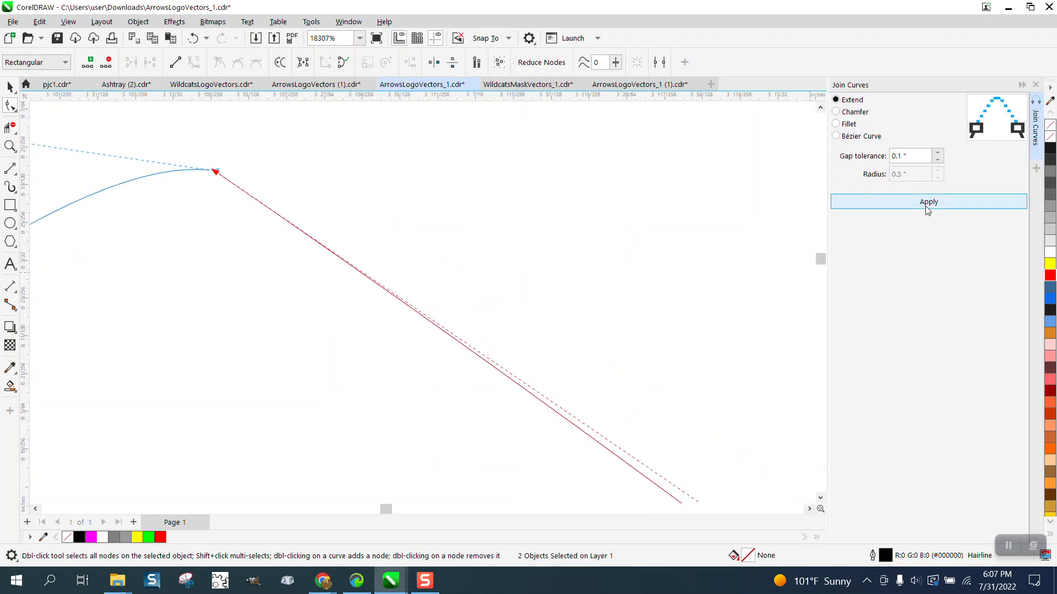
click(928, 202)
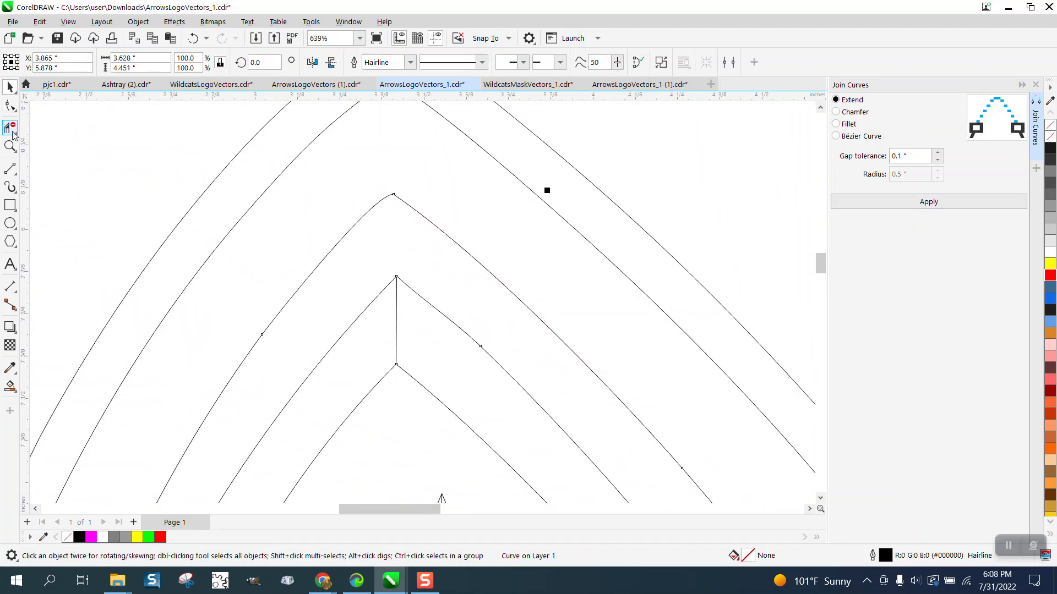
Step: Drag the upper arrow peak's node to form a straight side to the peak
click(11, 108)
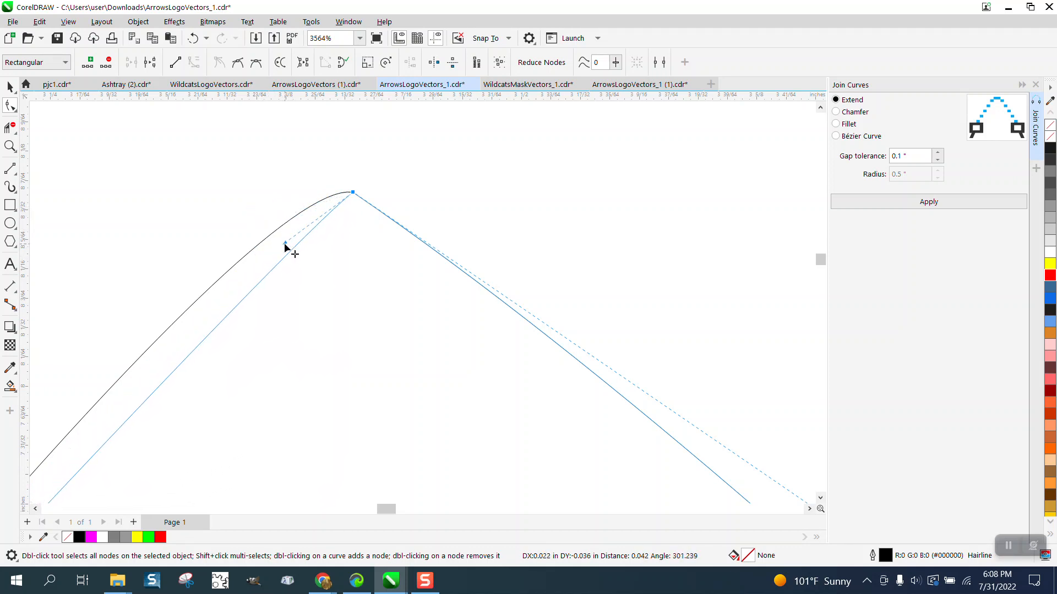
drag(285, 246, 261, 177)
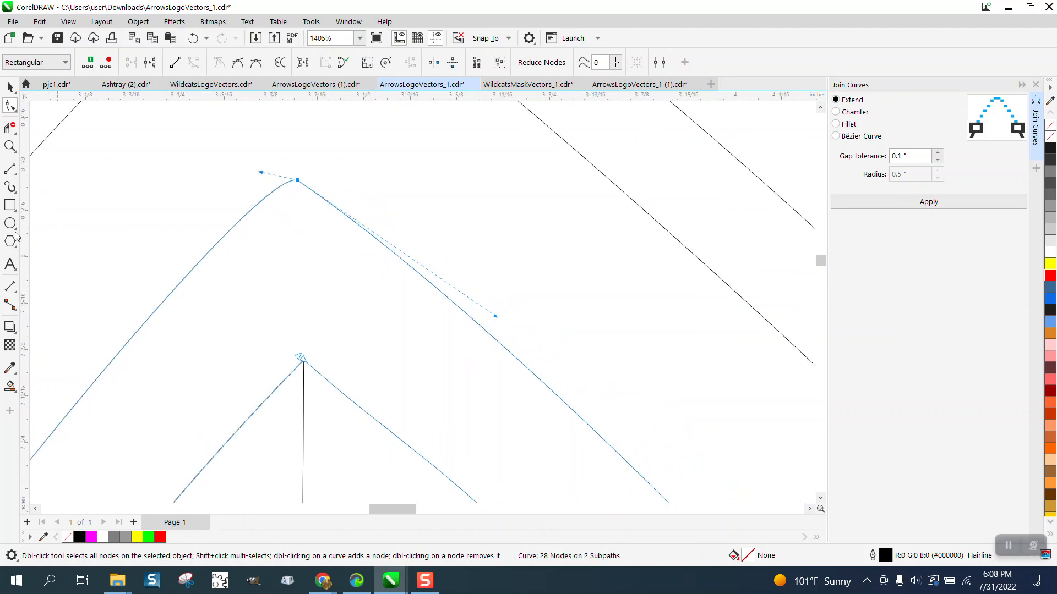
click(11, 168)
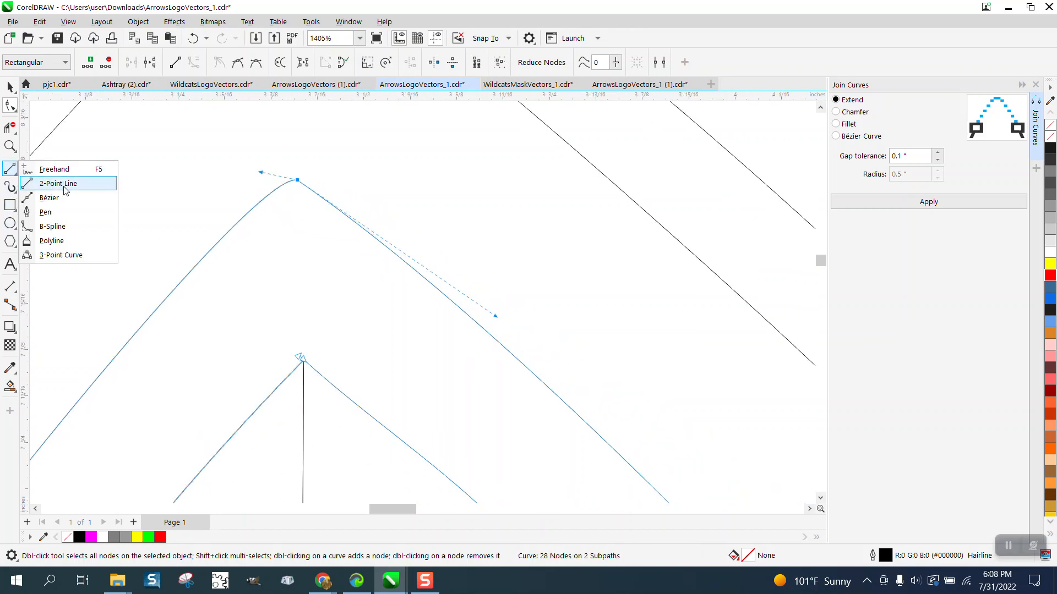
click(58, 183)
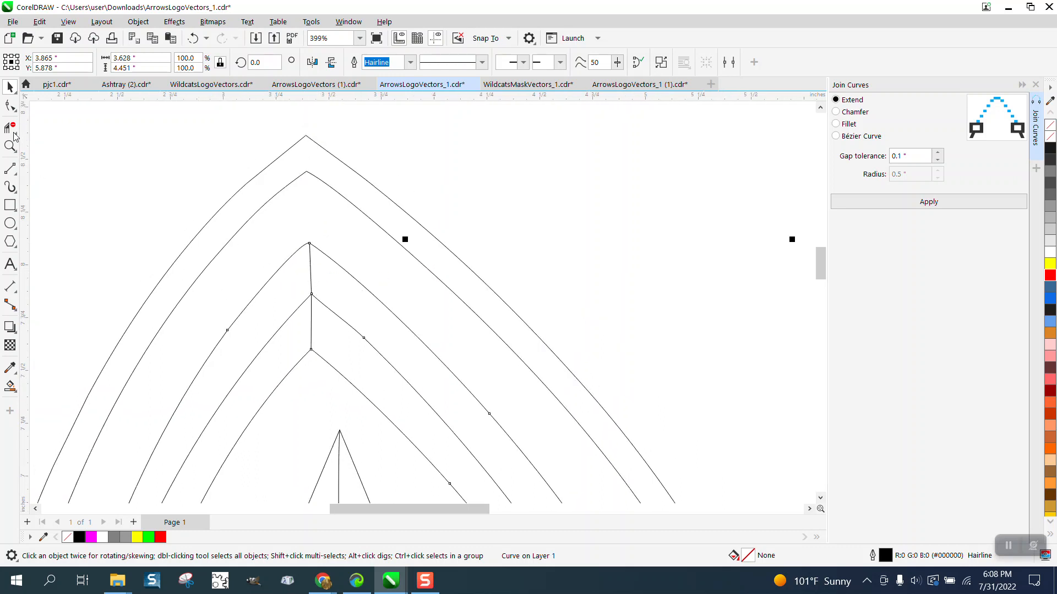
mouse_move(12, 126)
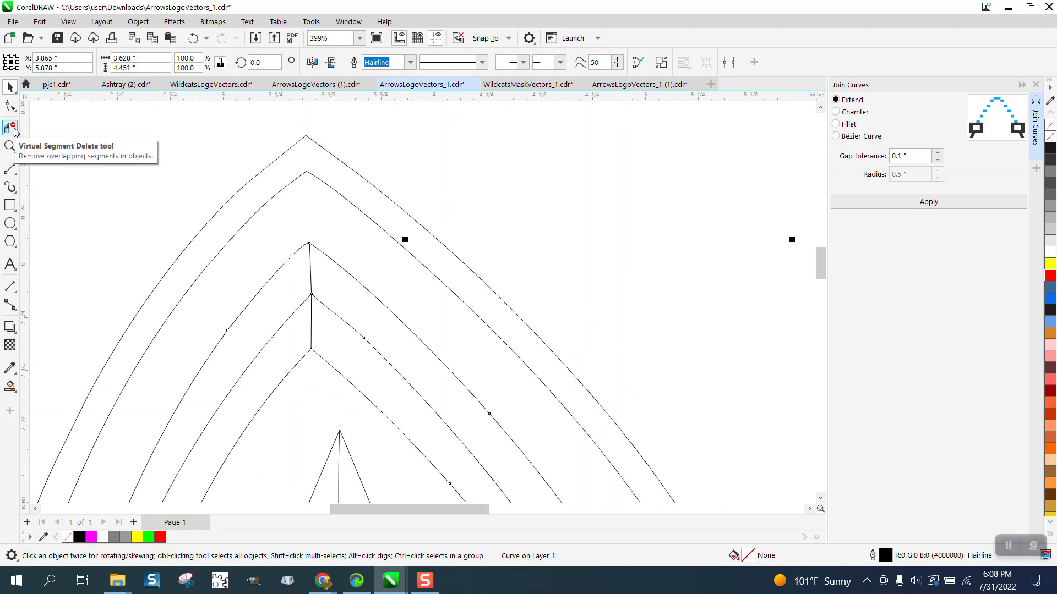
mouse_move(10, 88)
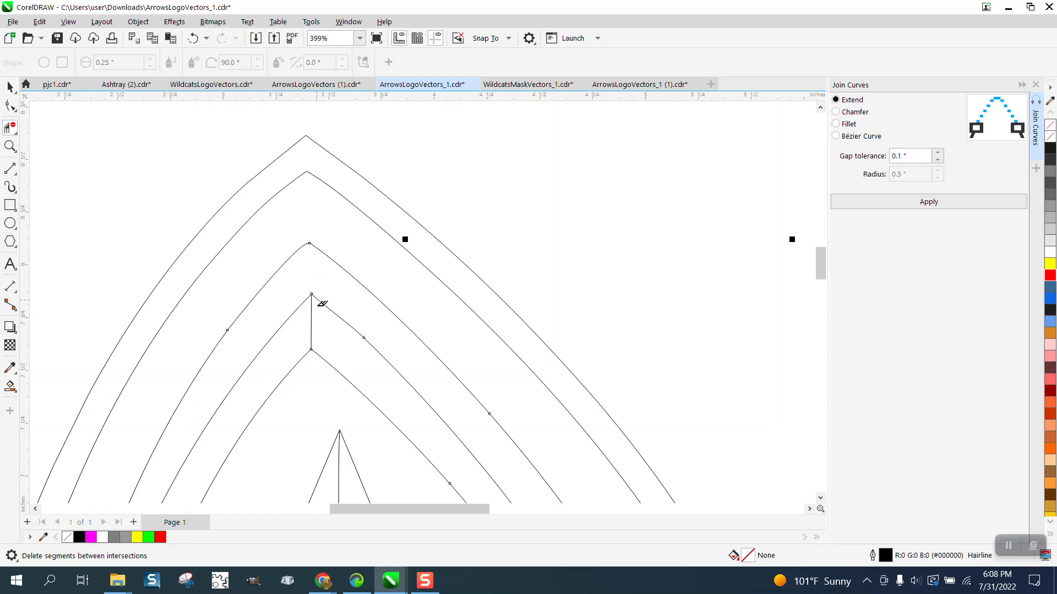
Step: Delete the overlapping segment and draw a straight vertical line between the stacked peaks
click(10, 147)
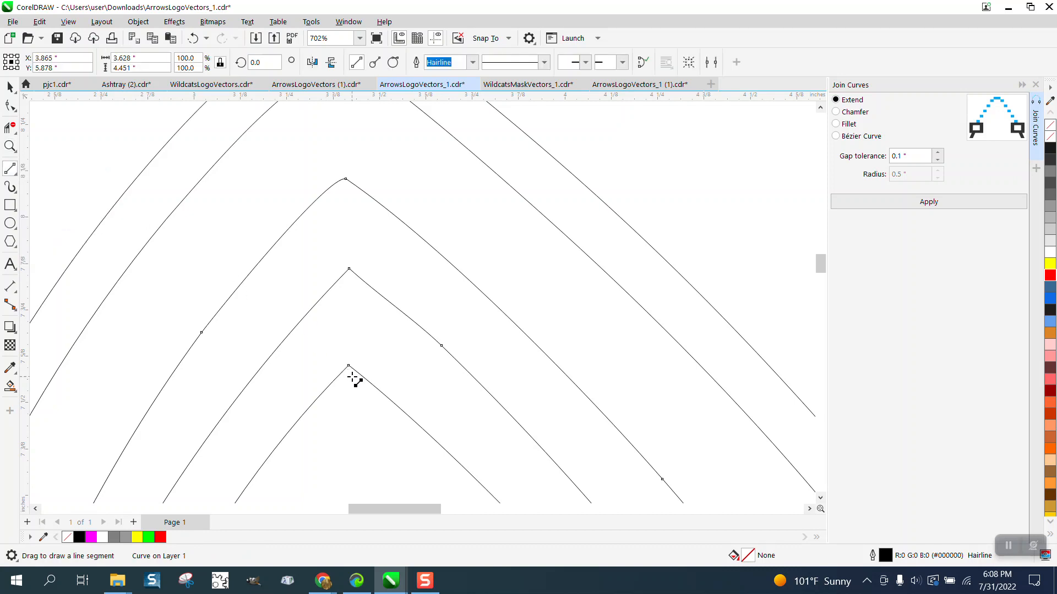
drag(348, 377, 348, 182)
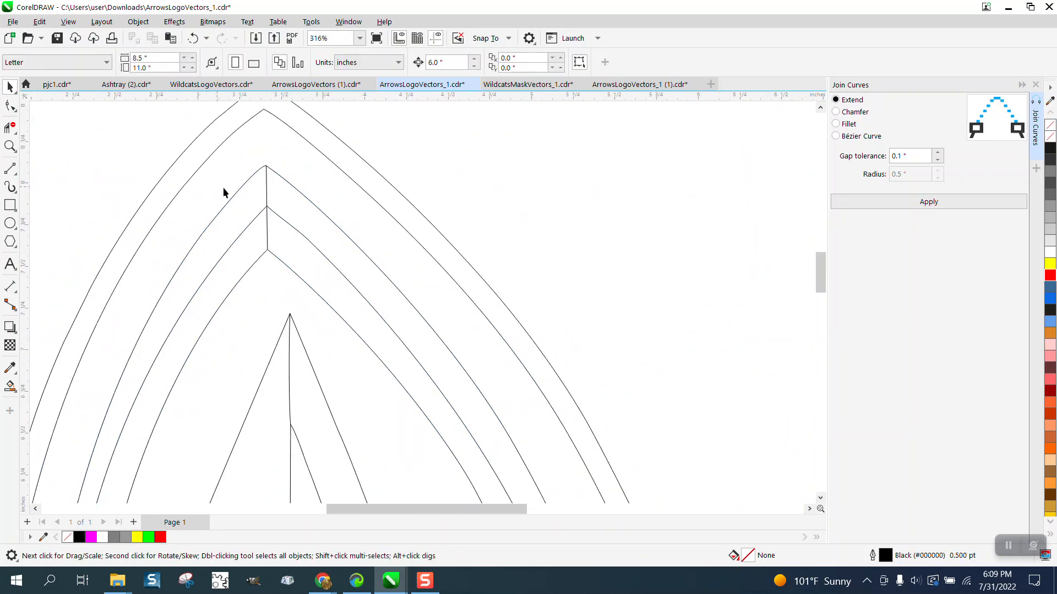
scroll(down, 3)
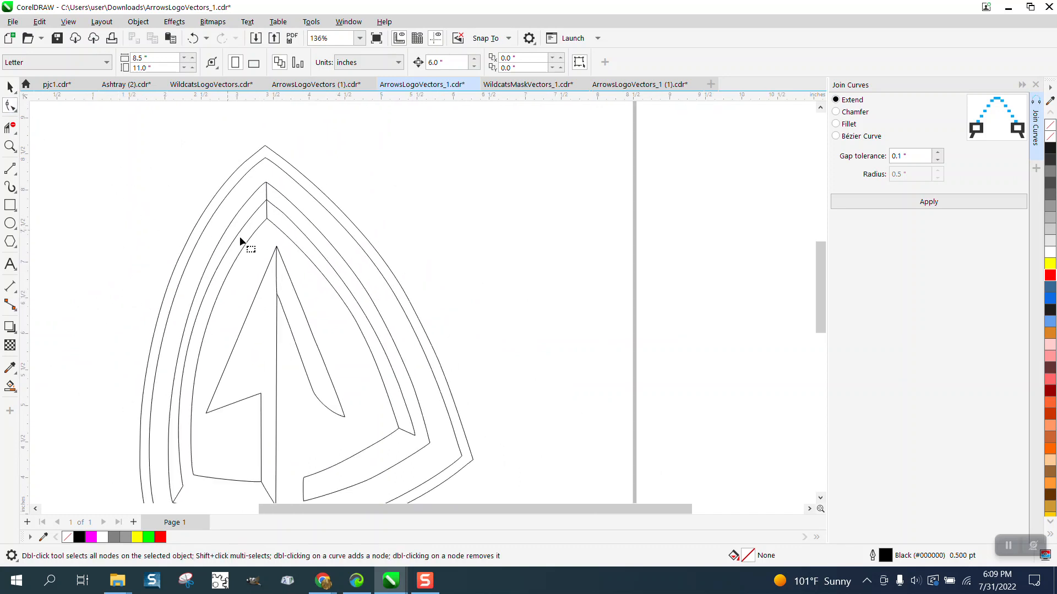
click(11, 105)
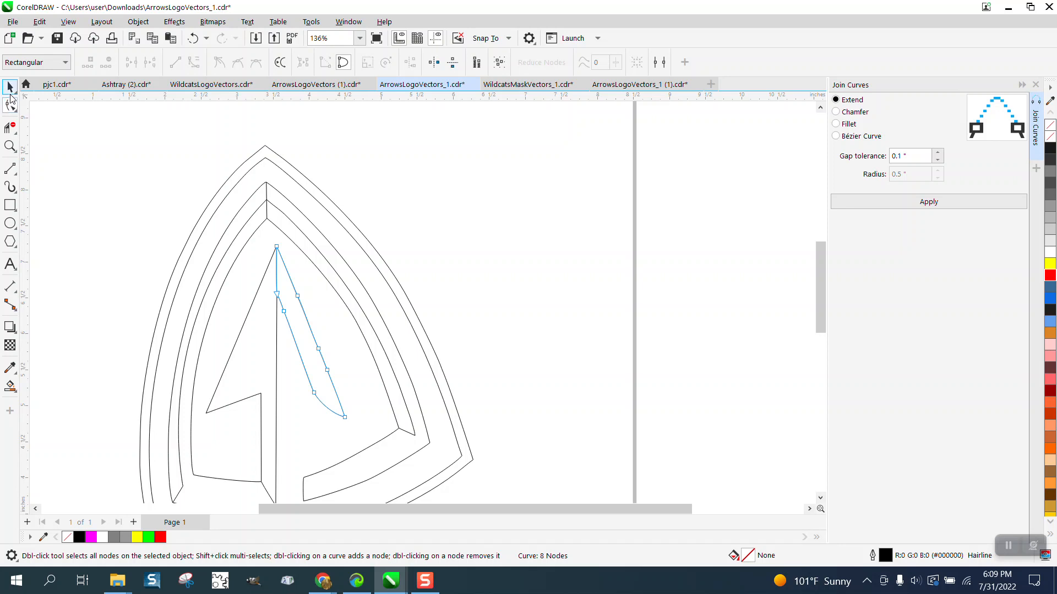
click(10, 88)
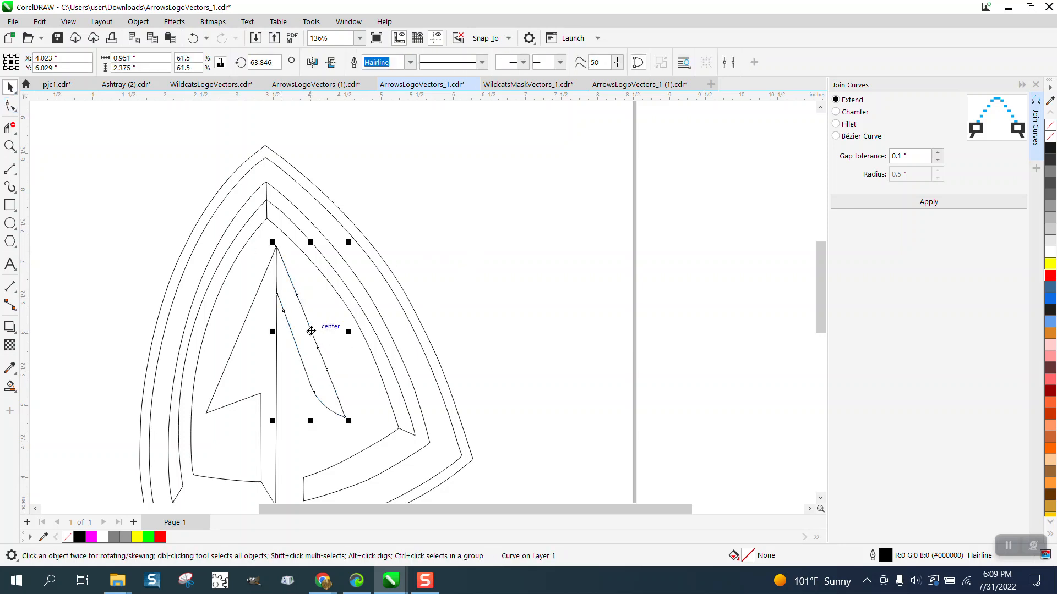
drag(310, 331, 741, 331)
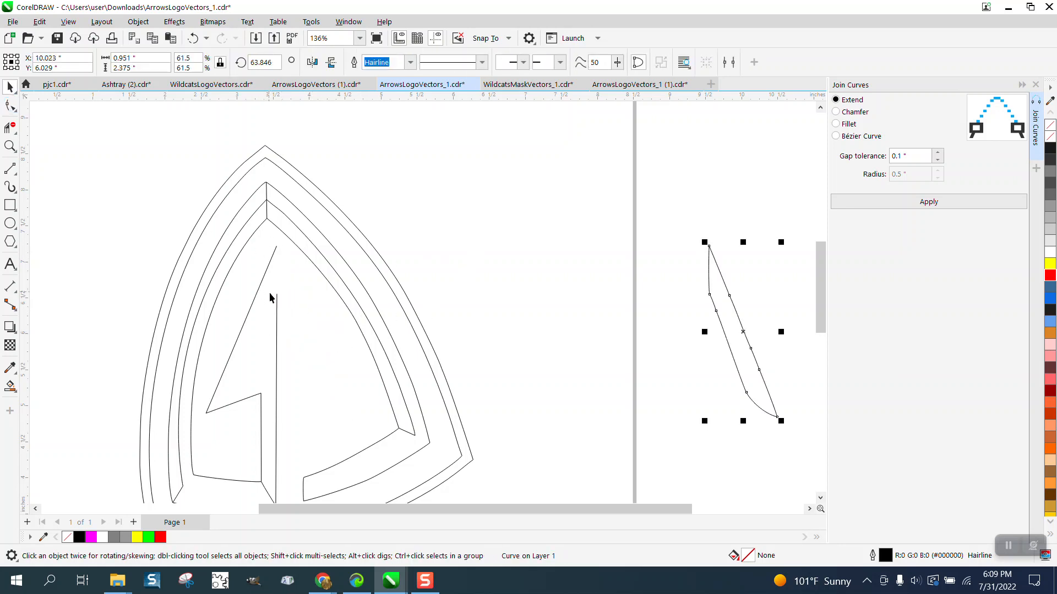
mouse_move(448, 288)
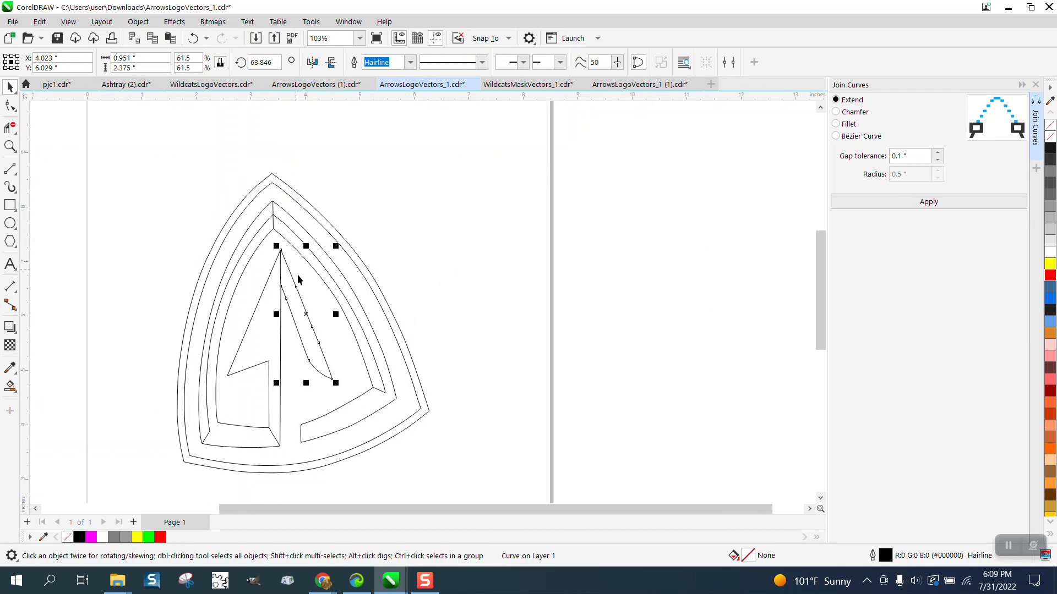
mouse_move(358, 394)
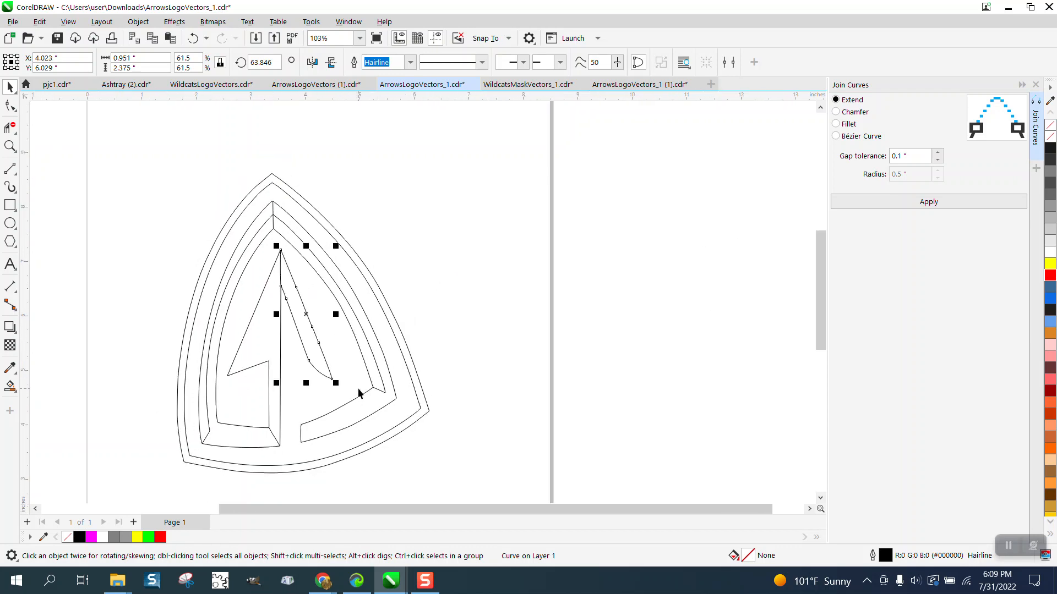
mouse_move(303, 300)
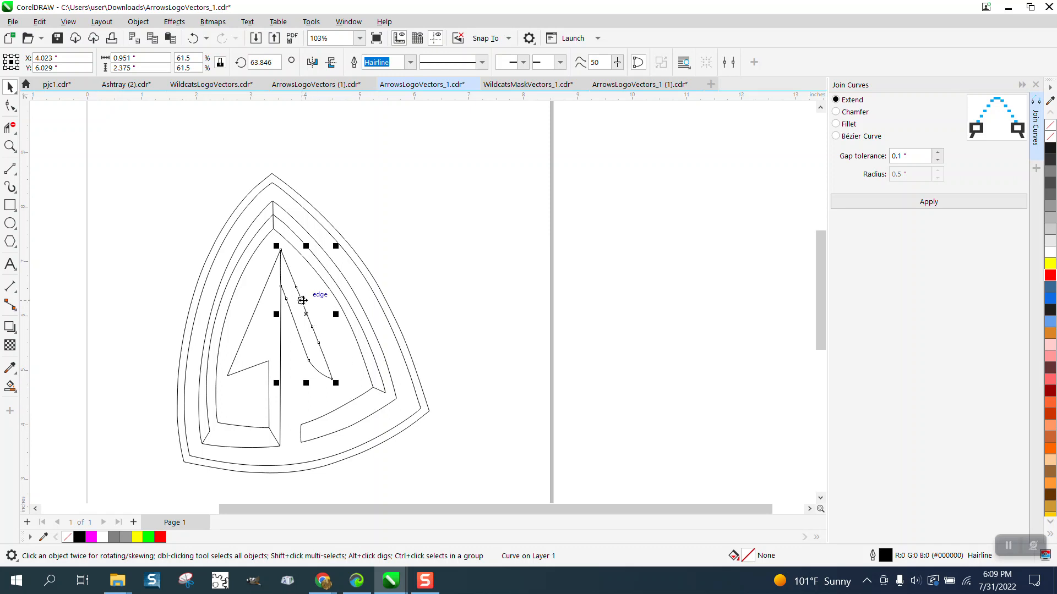